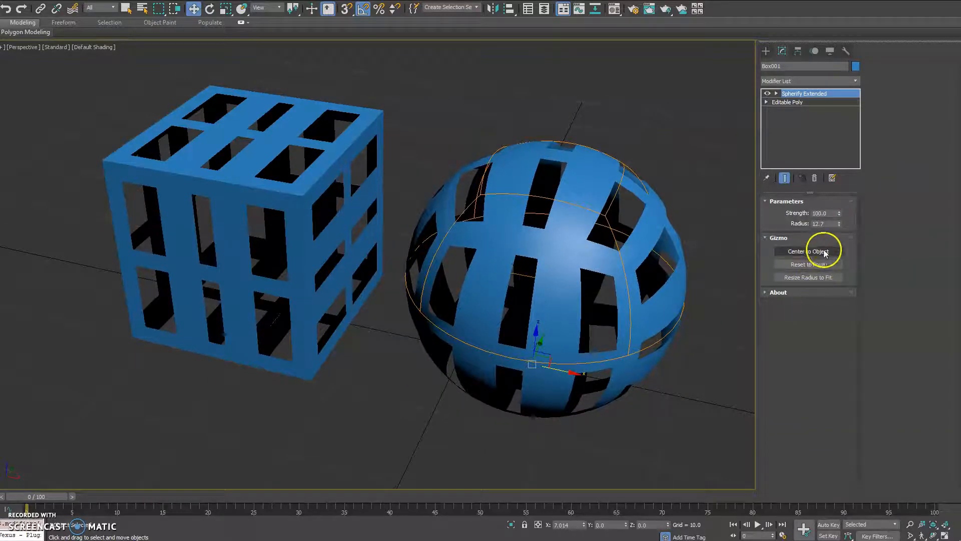
Center the Spherify Extended gizmo on the right cage and toggle the modifier's visibility
left_click(776, 93)
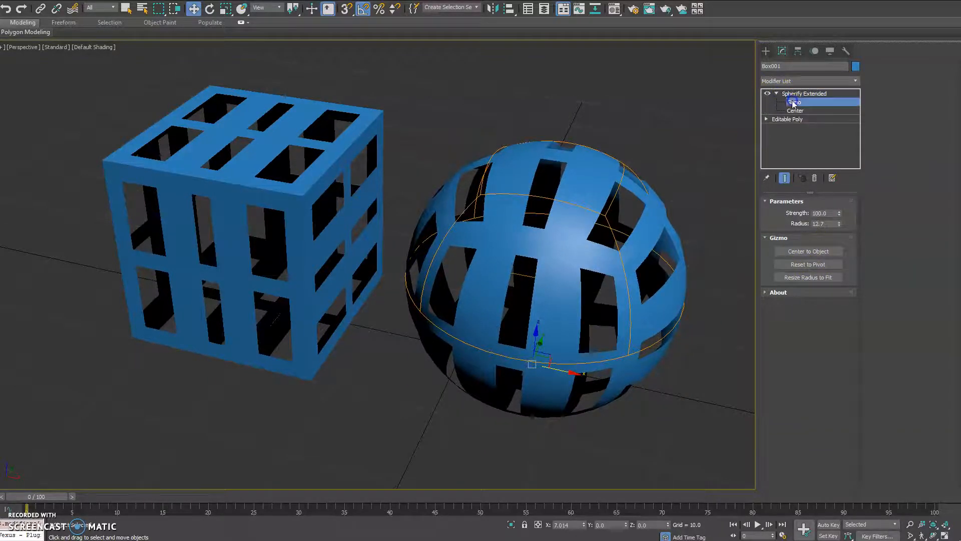
left_click(795, 102)
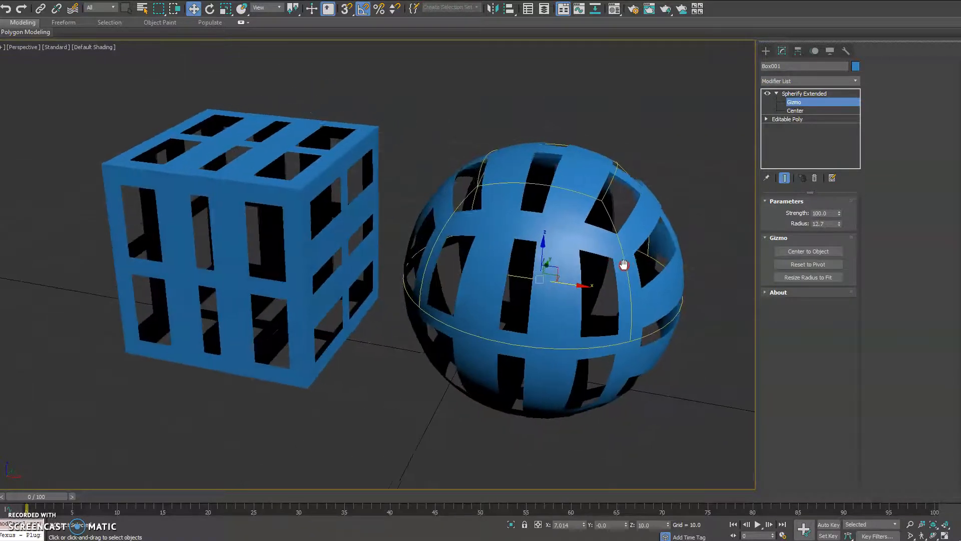
left_click(808, 251)
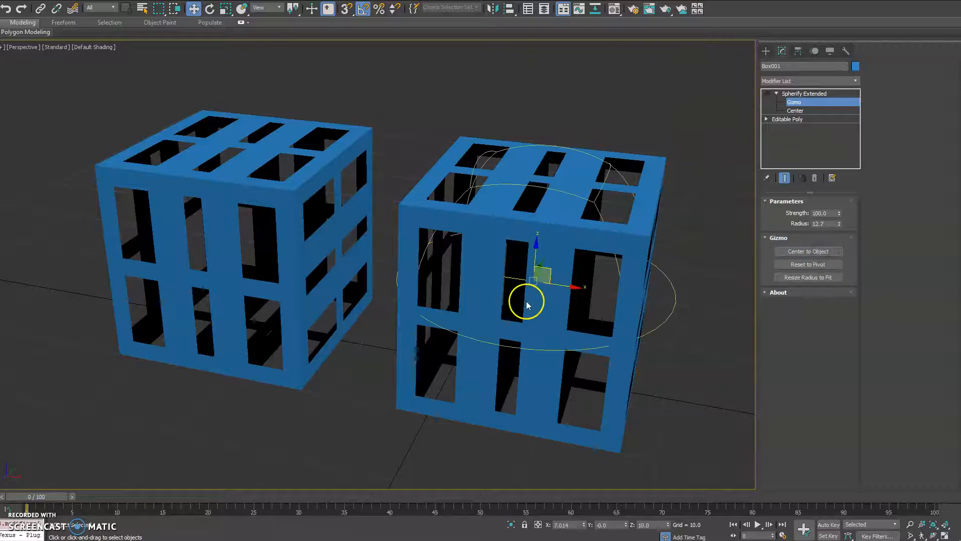
left_click(804, 93)
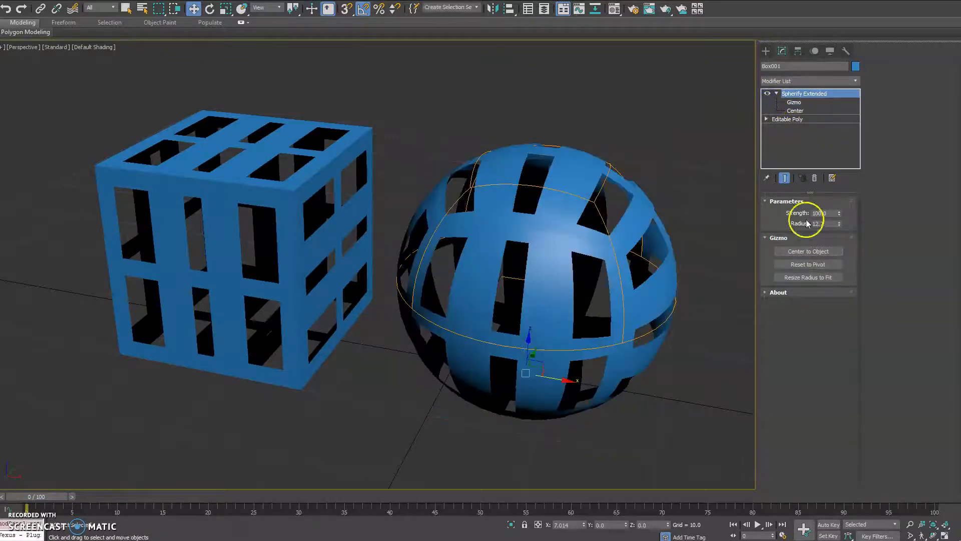
Reset the Spherify gizmo to the right cage's pivot at its base
left_click(767, 93)
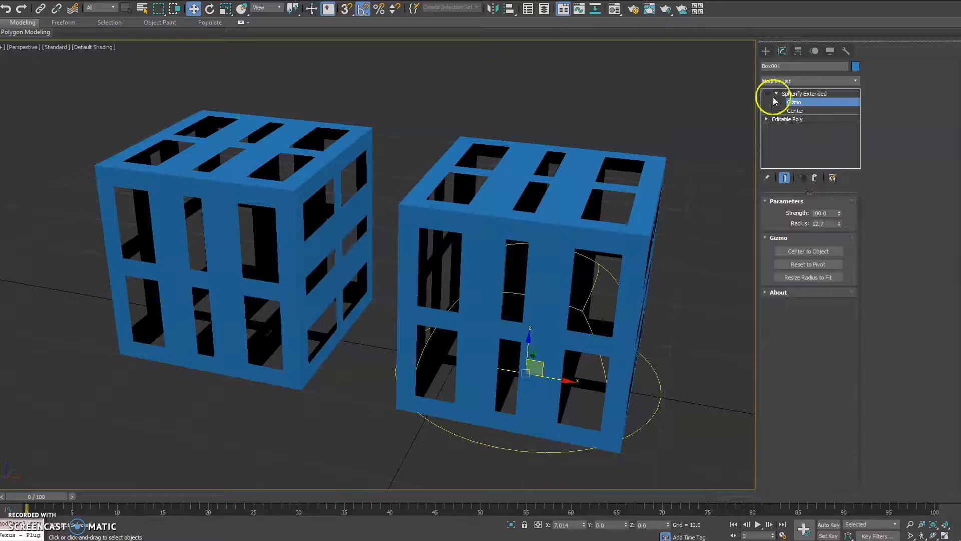
Re-enable Spherify, fit the radius to the cage (10.0), and select the Radius field
left_click(808, 277)
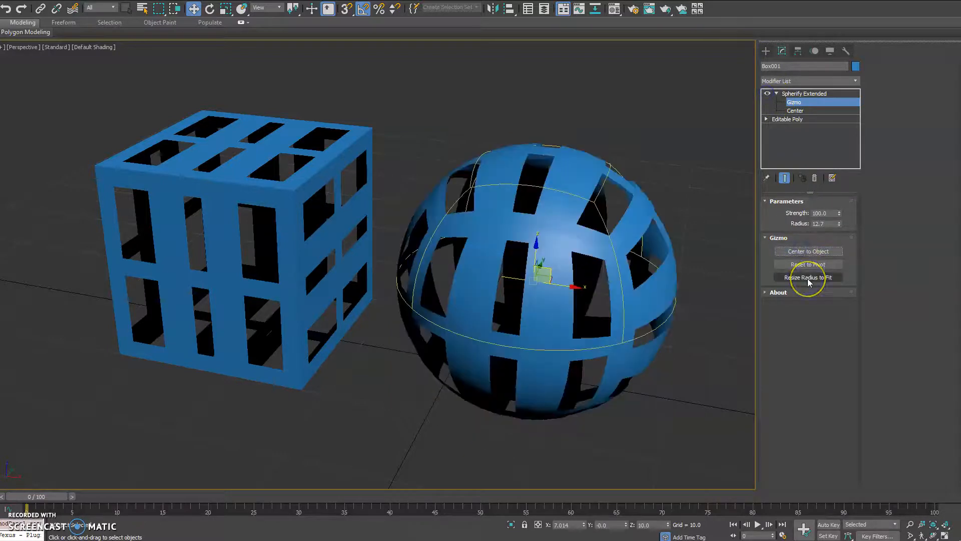
left_click(808, 277)
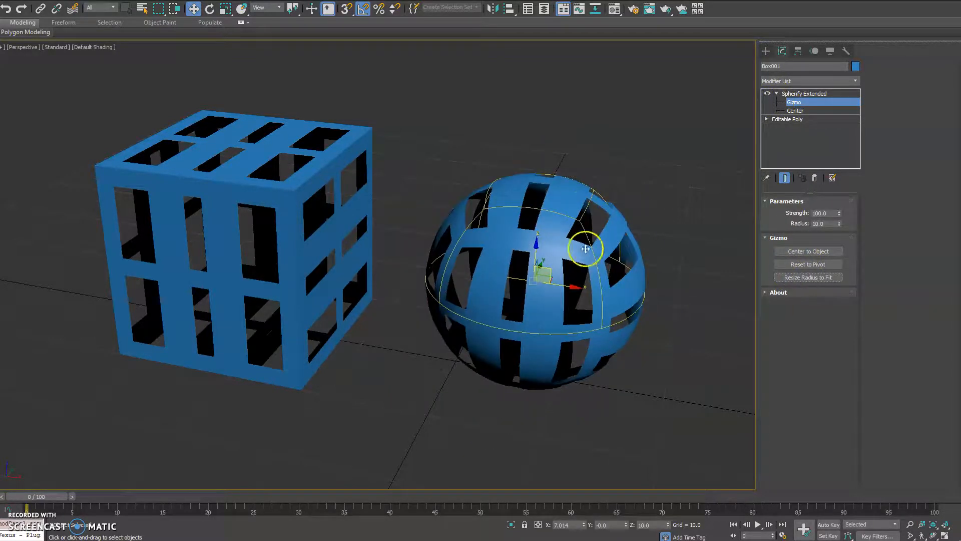
triple_click(820, 223)
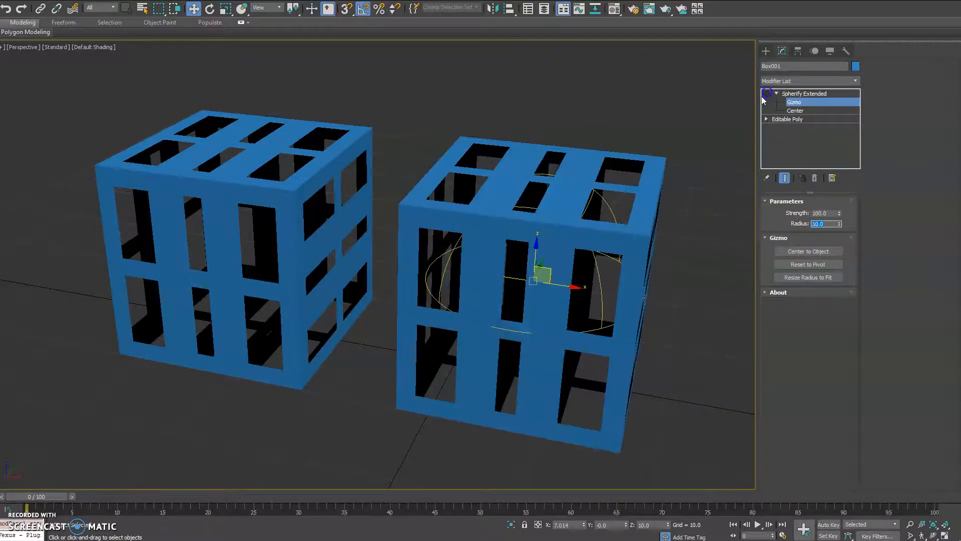
mouse_move(426, 231)
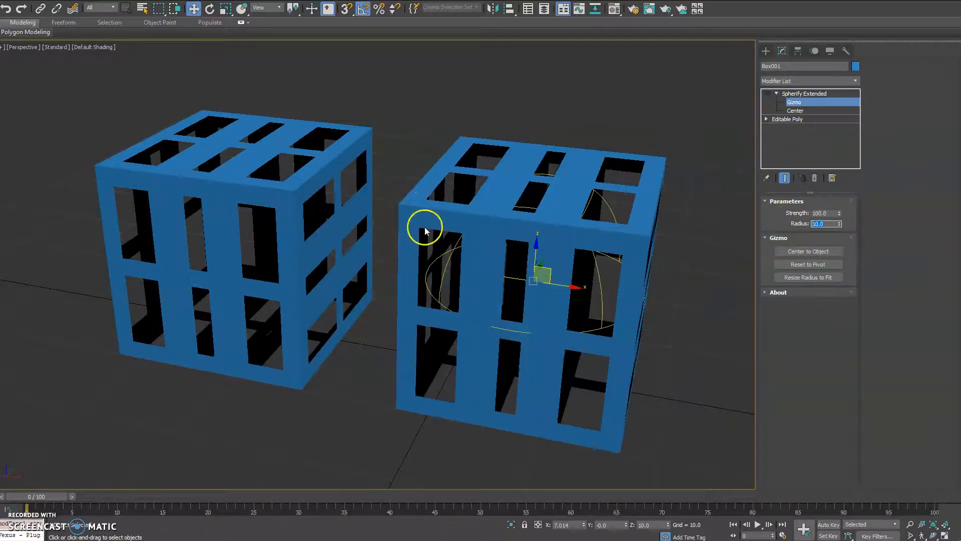